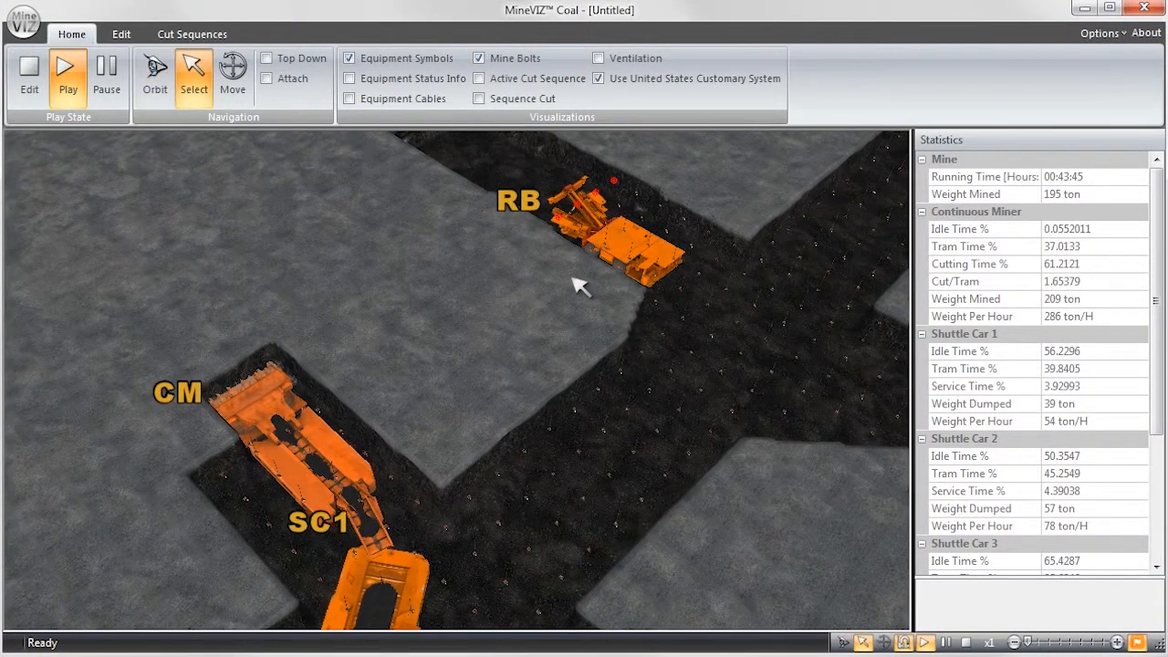
# Switch to the Edit ribbon with Tools, Edit Mine and Equipment groups for building the mine.
pyautogui.click(120, 37)
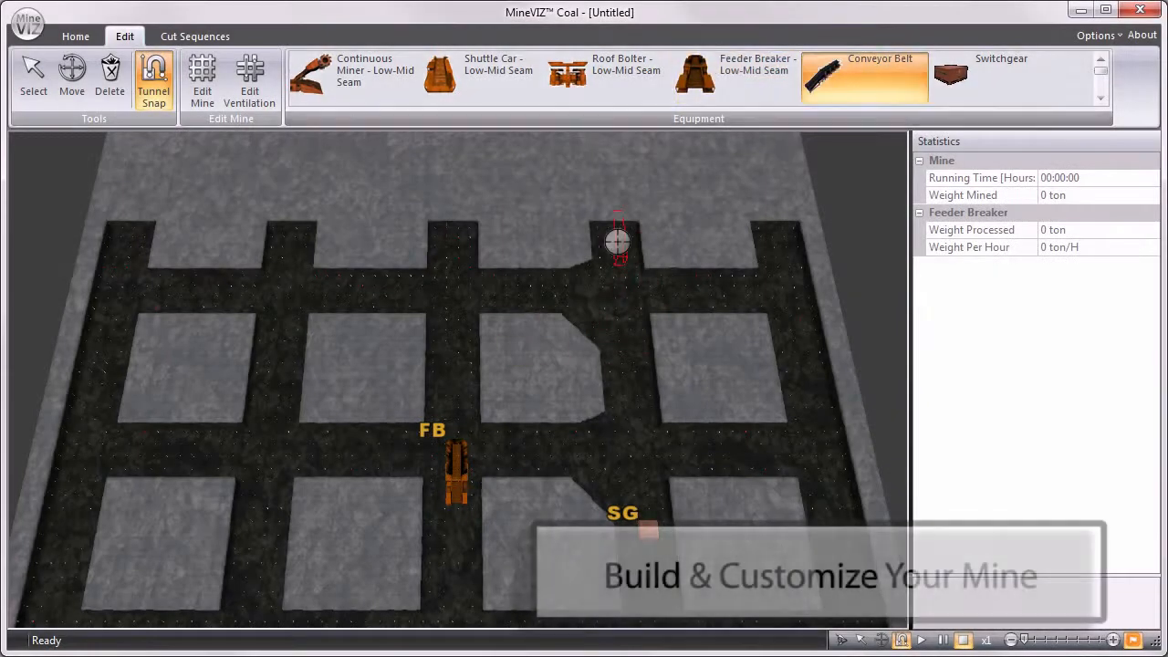
# Run the simulation on the Home ribbon with the Active Cut Sequence overlaid on the entries.
pyautogui.click(482, 75)
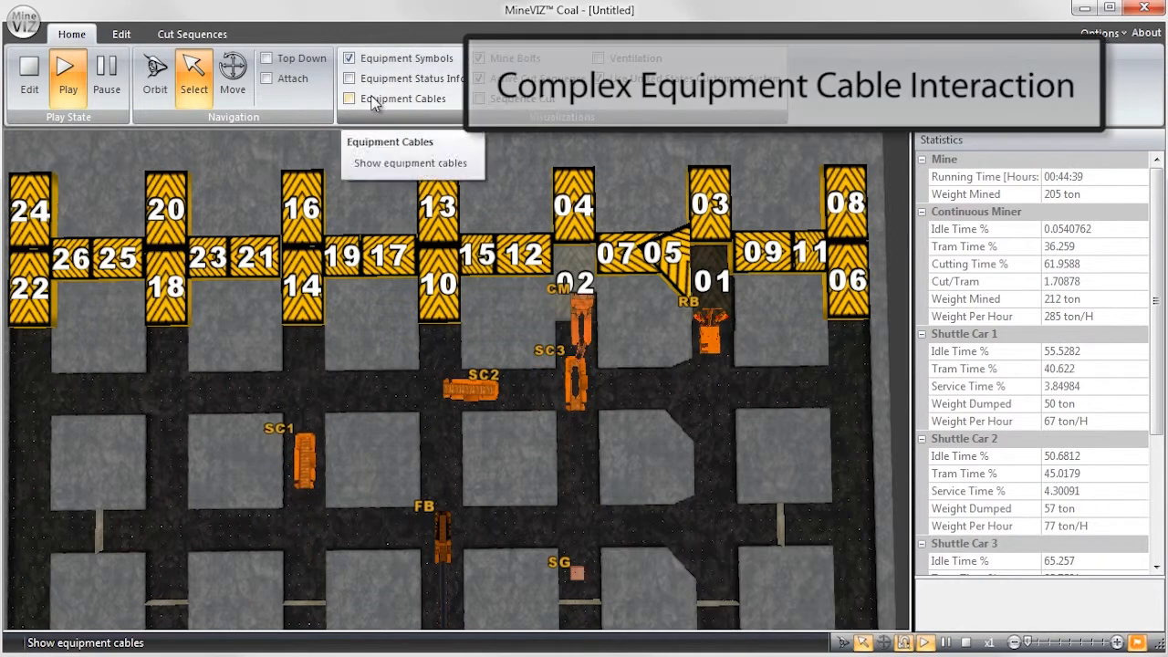
# Show the equipment cables, then the ventilation airflow overlay with global air density and temperature.
pyautogui.click(351, 99)
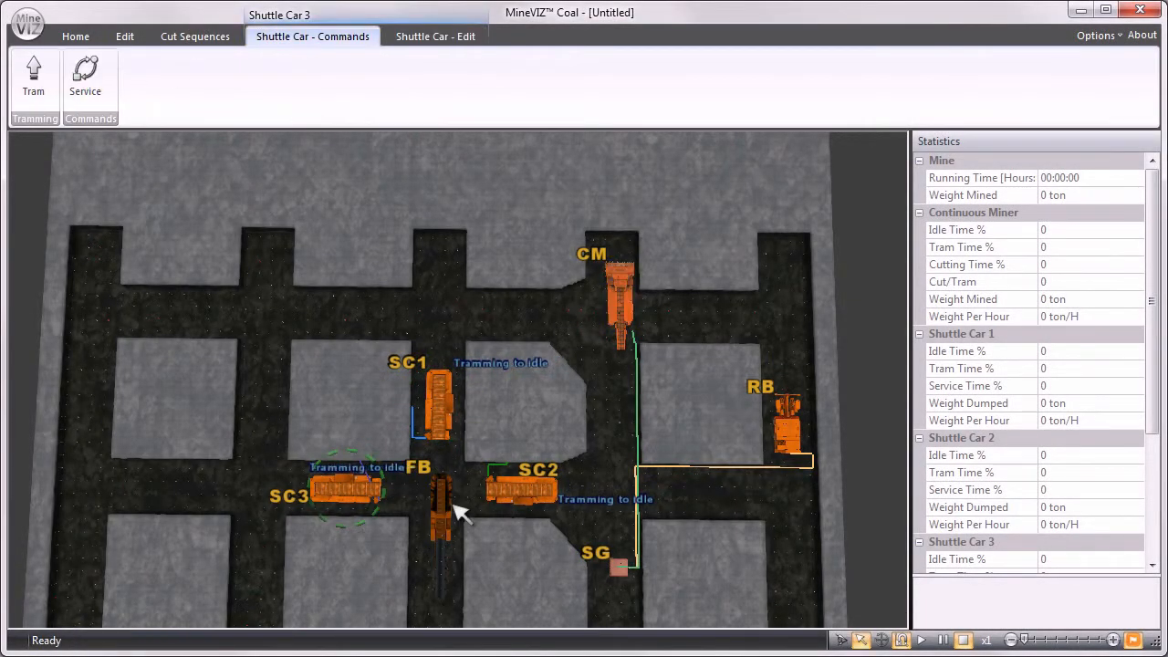
pyautogui.click(124, 37)
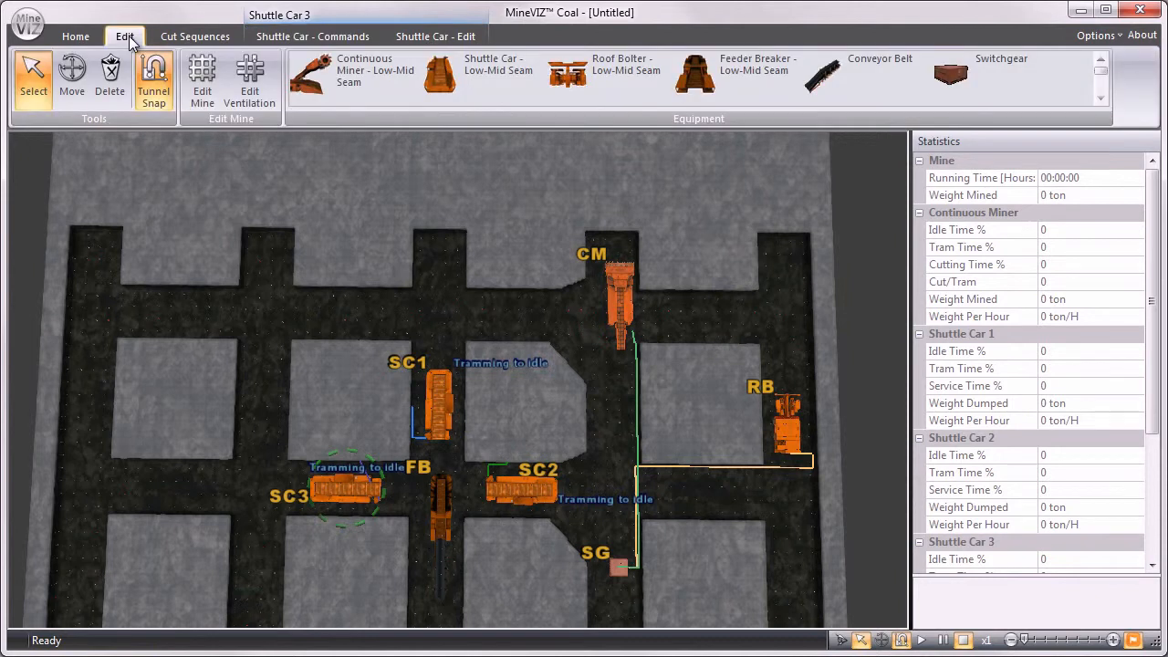
pyautogui.click(248, 77)
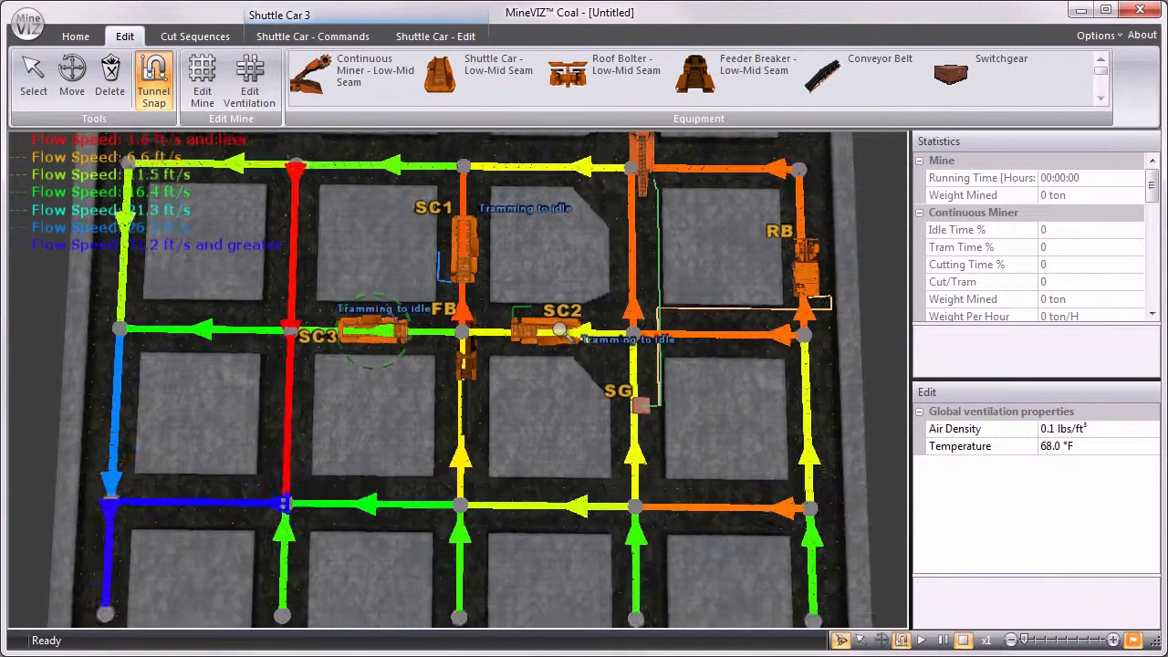